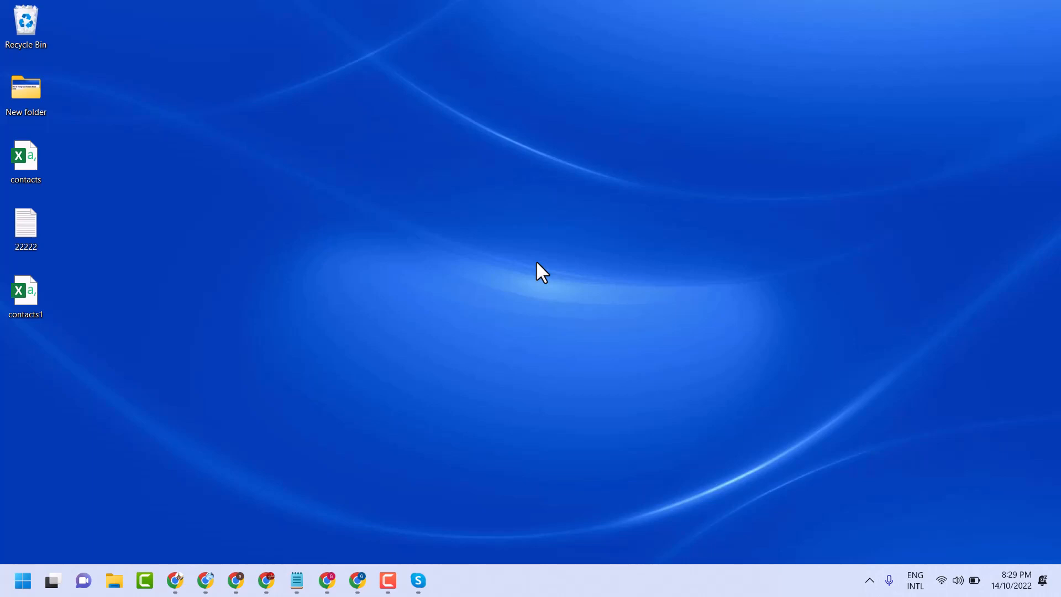
mouse_move(387, 505)
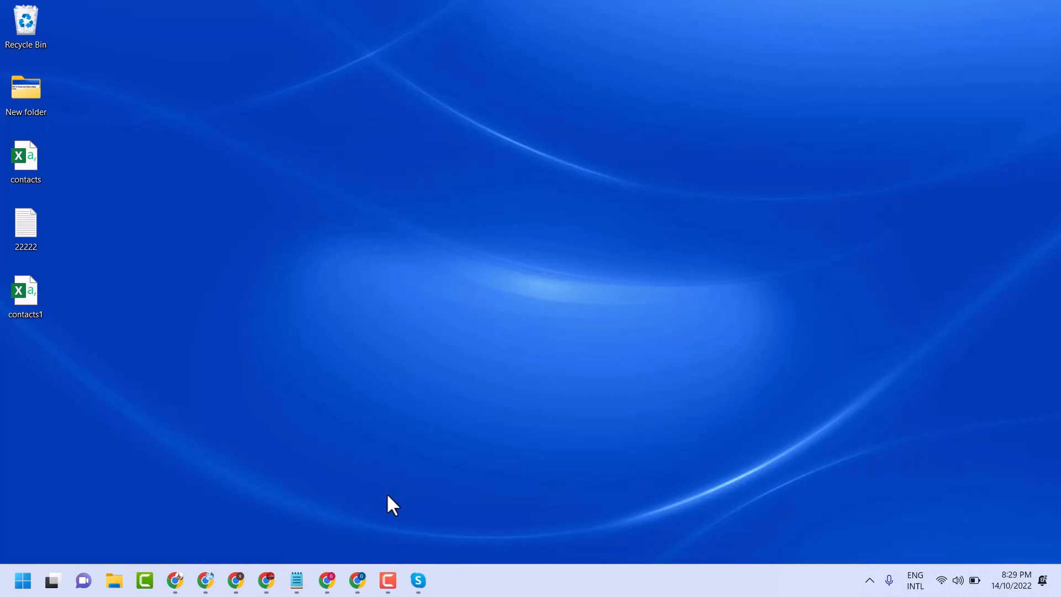
Step: Bring Skype to the front and show the More options menu beside the profile name
left_click(417, 581)
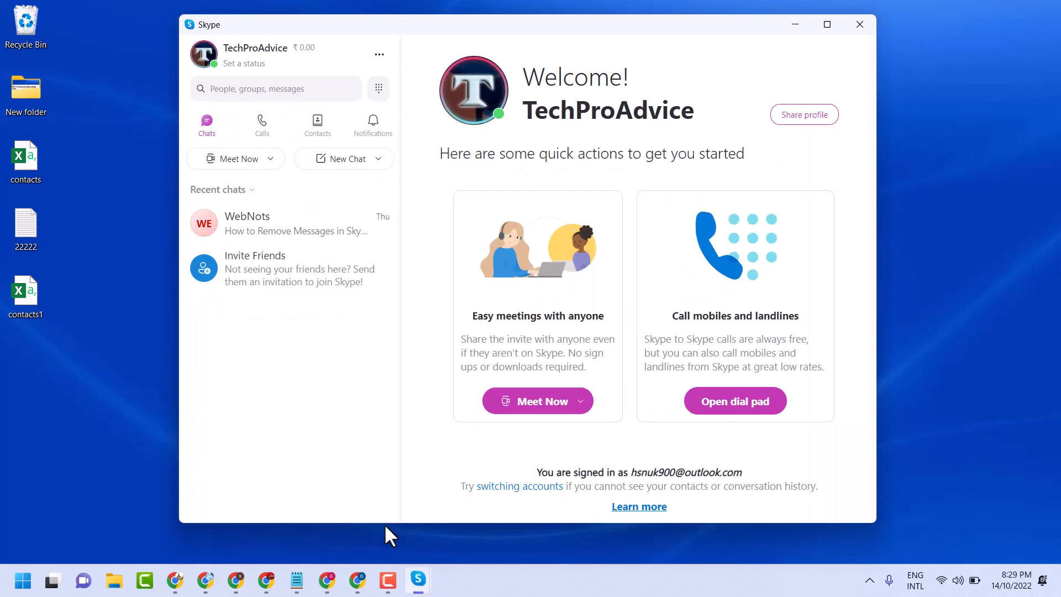
mouse_move(379, 54)
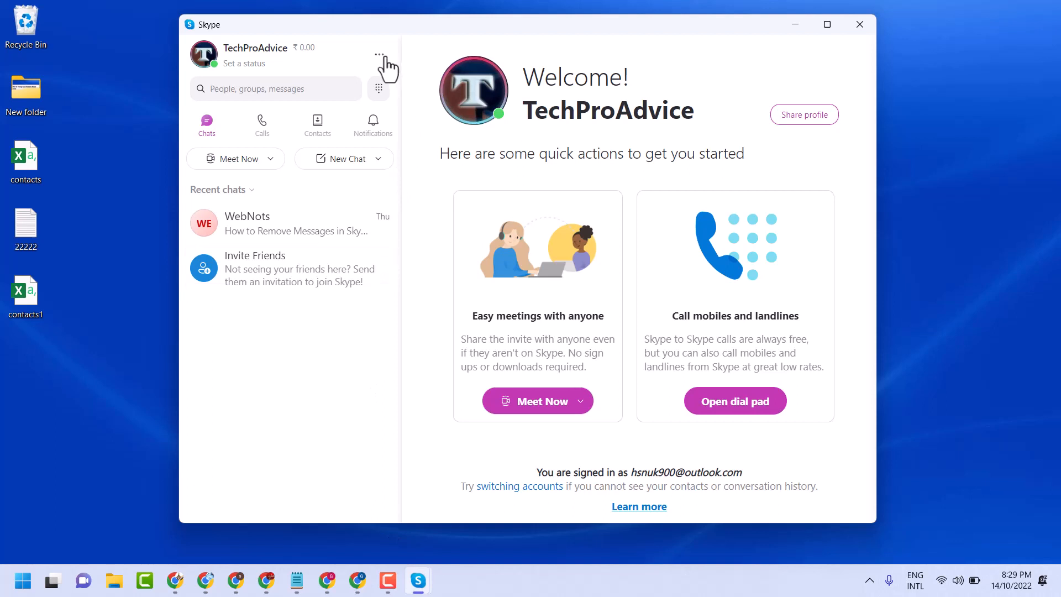
left_click(379, 53)
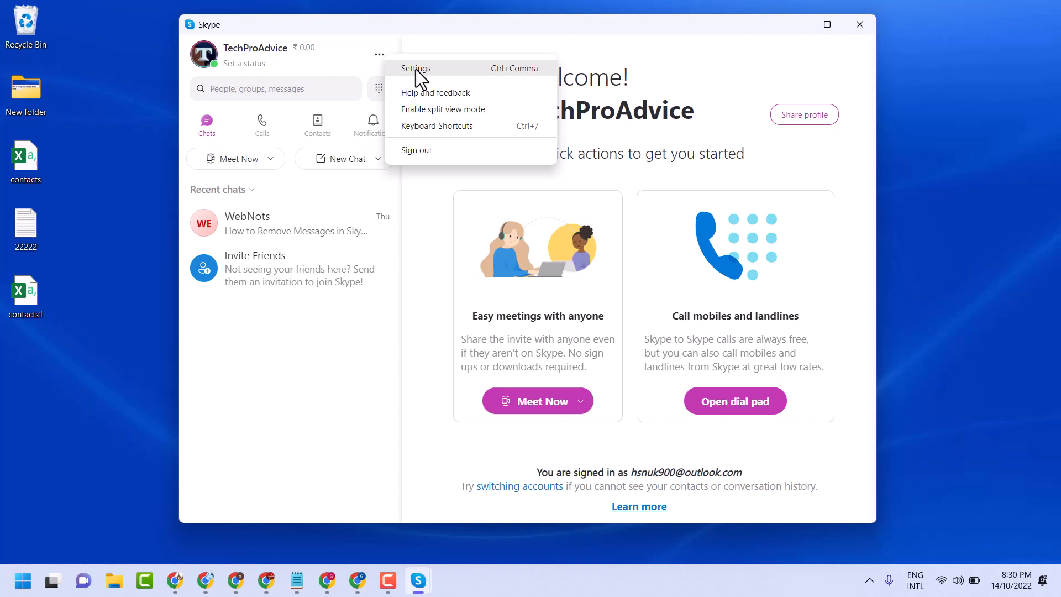
Step: Open Skype Settings on the Account & Profile page
left_click(416, 68)
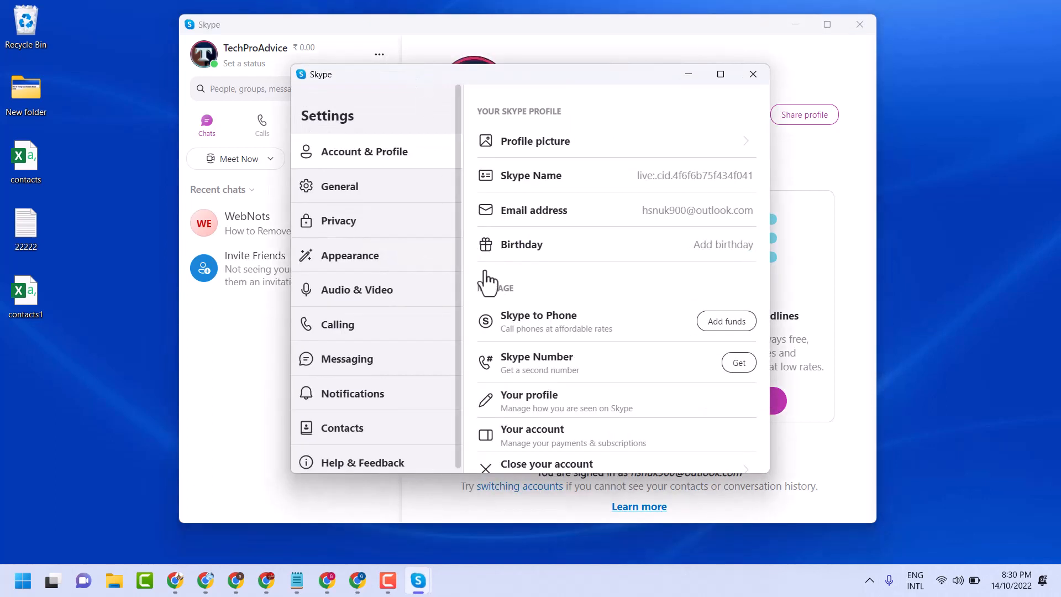
mouse_move(517, 411)
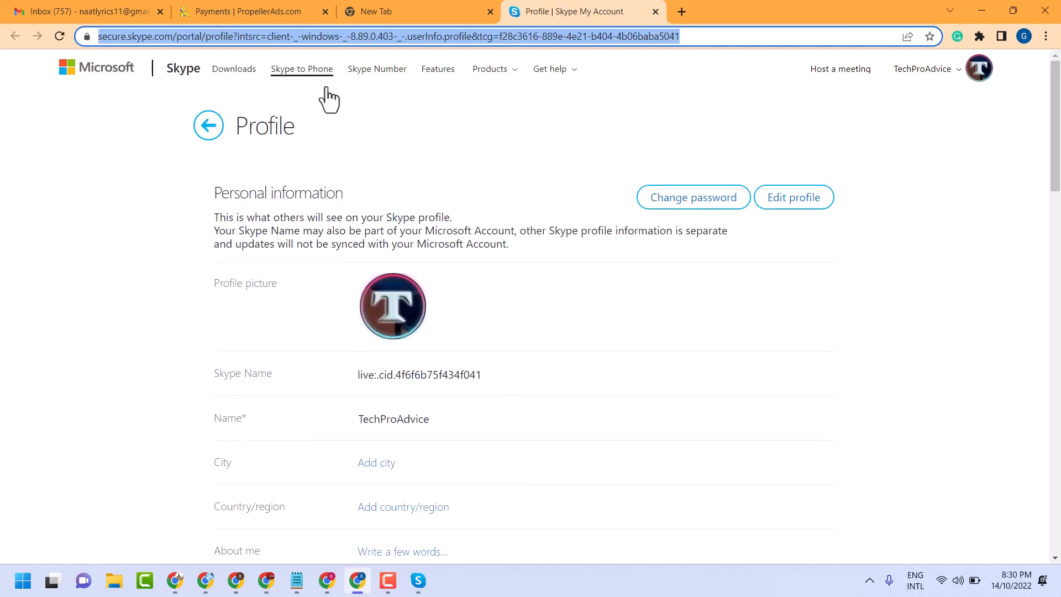
mouse_move(587, 174)
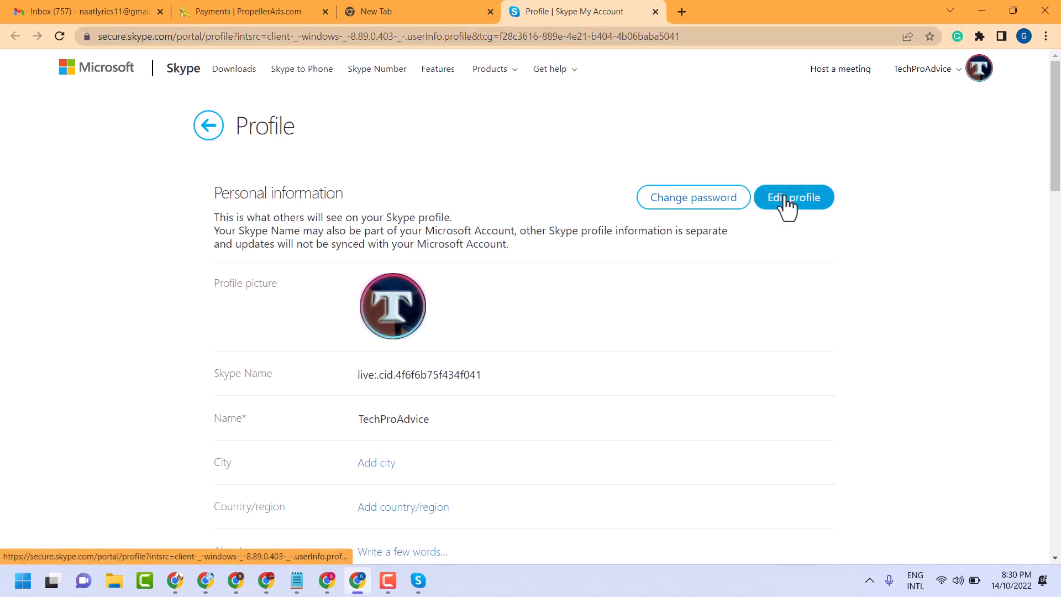
Step: Put the web profile into edit mode and select the Mobile phone field under Contact details
left_click(794, 197)
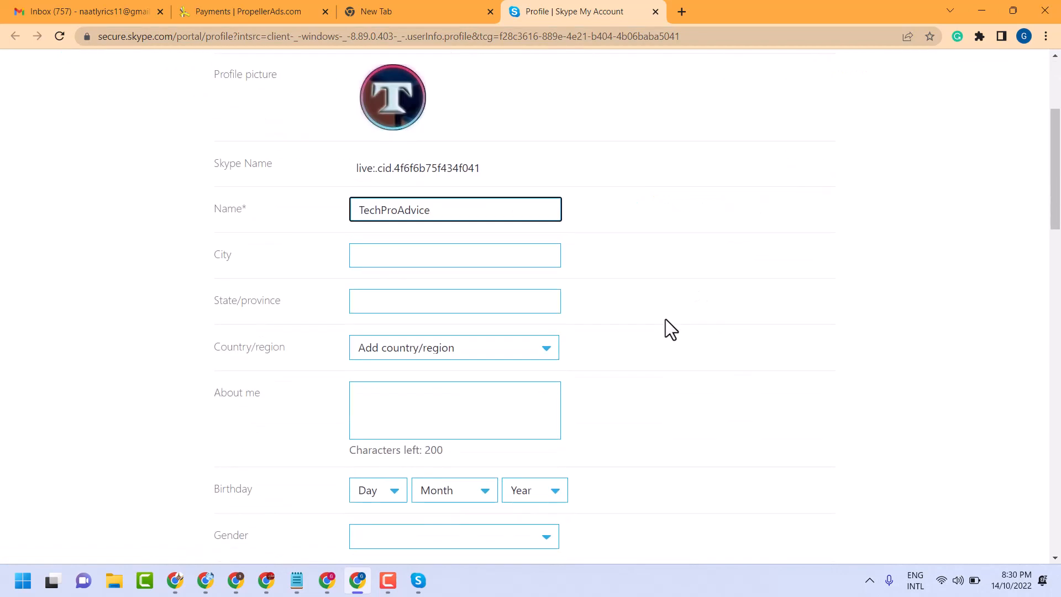
scroll("down", 3)
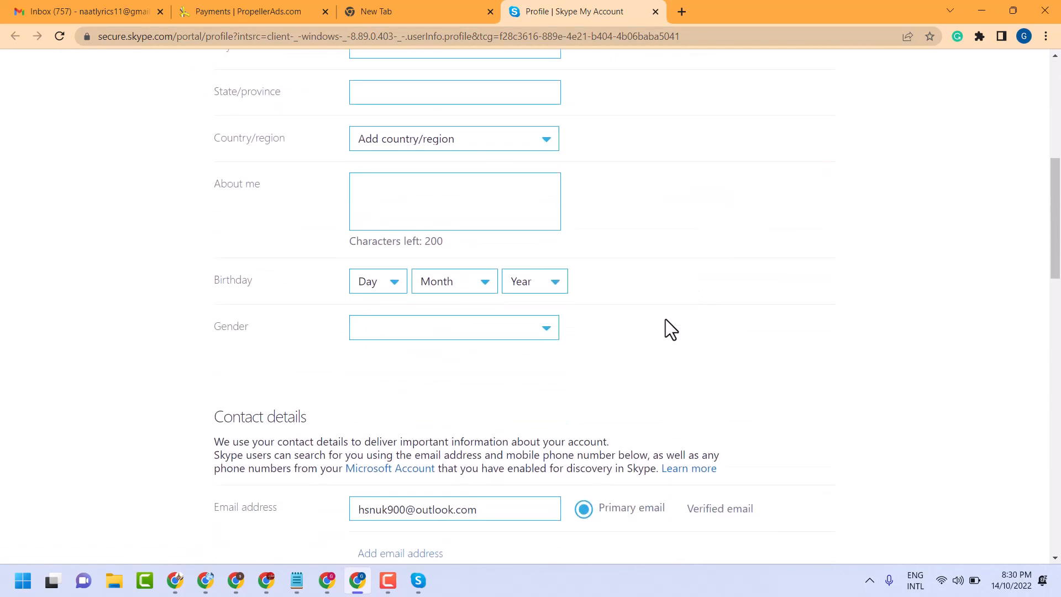
scroll("down", 3)
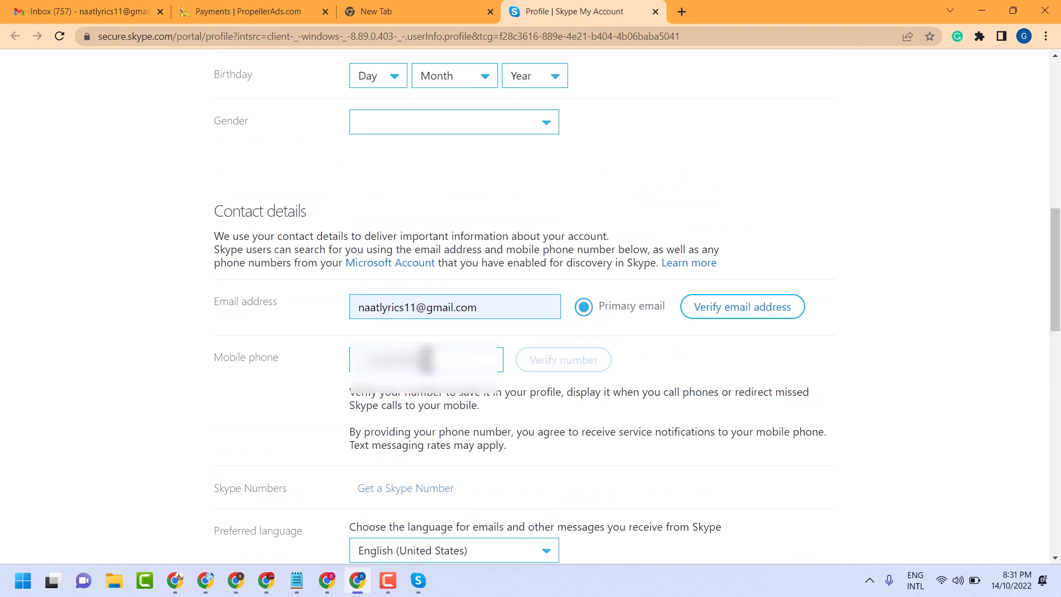
left_click(425, 359)
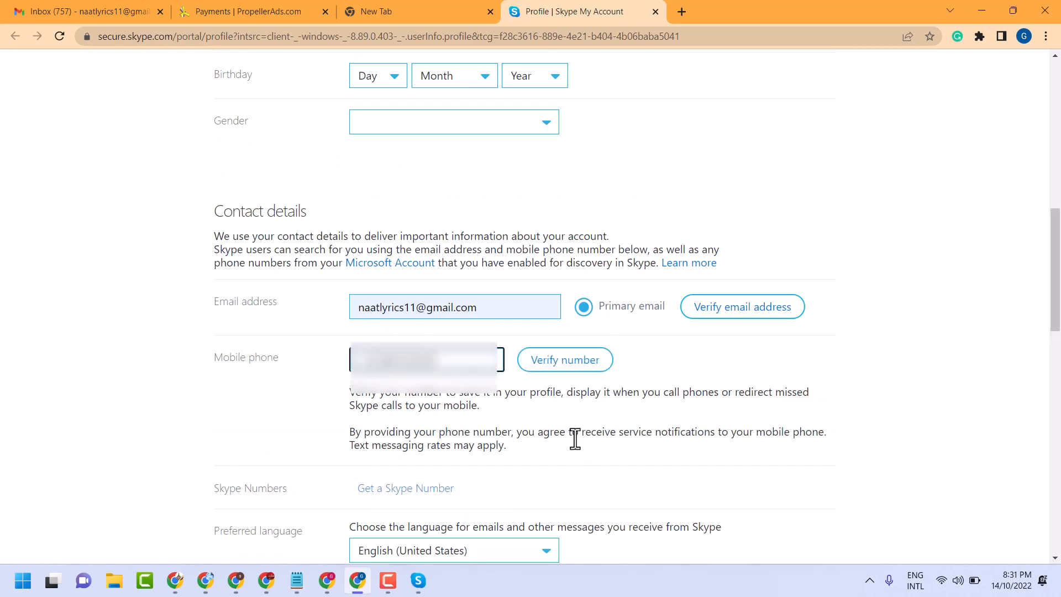
mouse_move(565, 369)
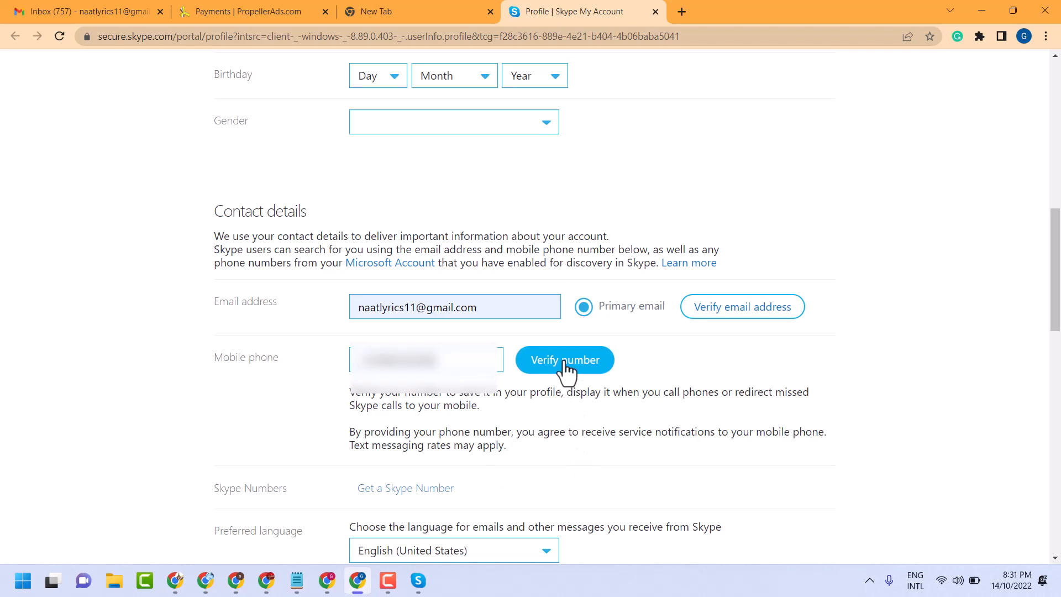
left_click(565, 360)
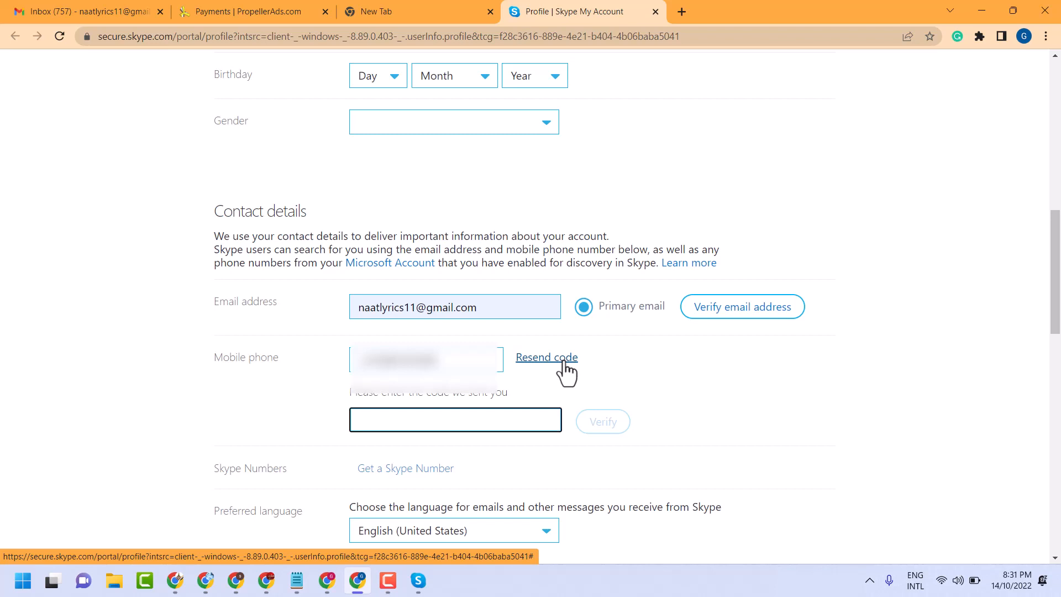
type("QIPIR")
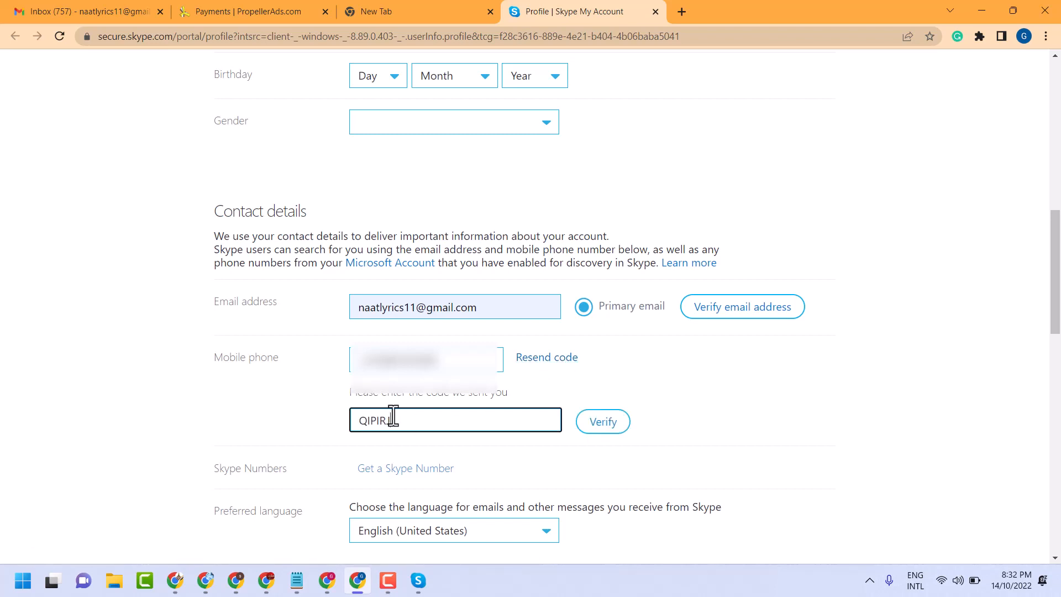
type("J")
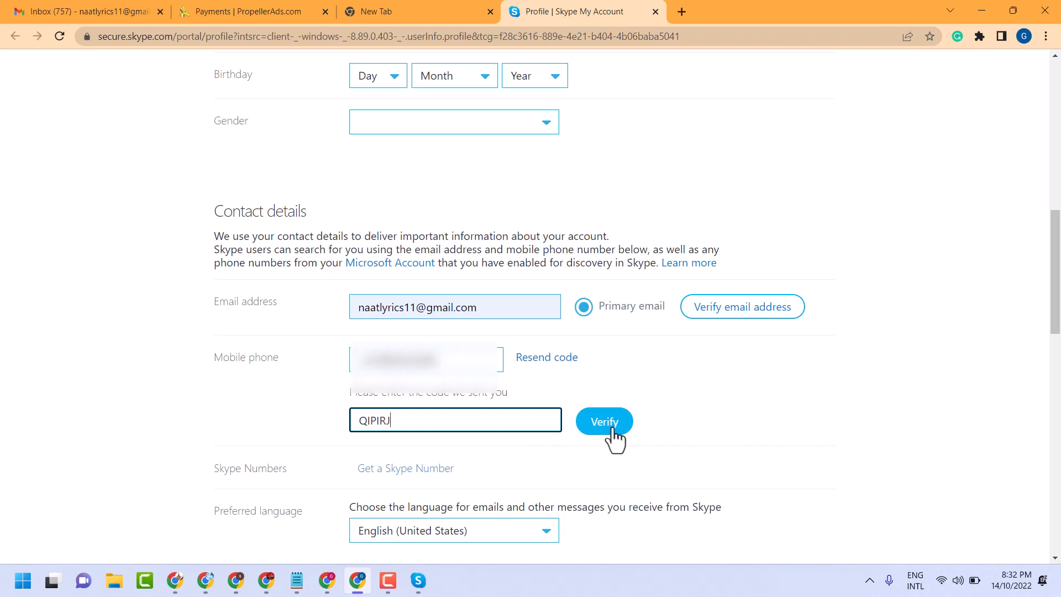
left_click(604, 421)
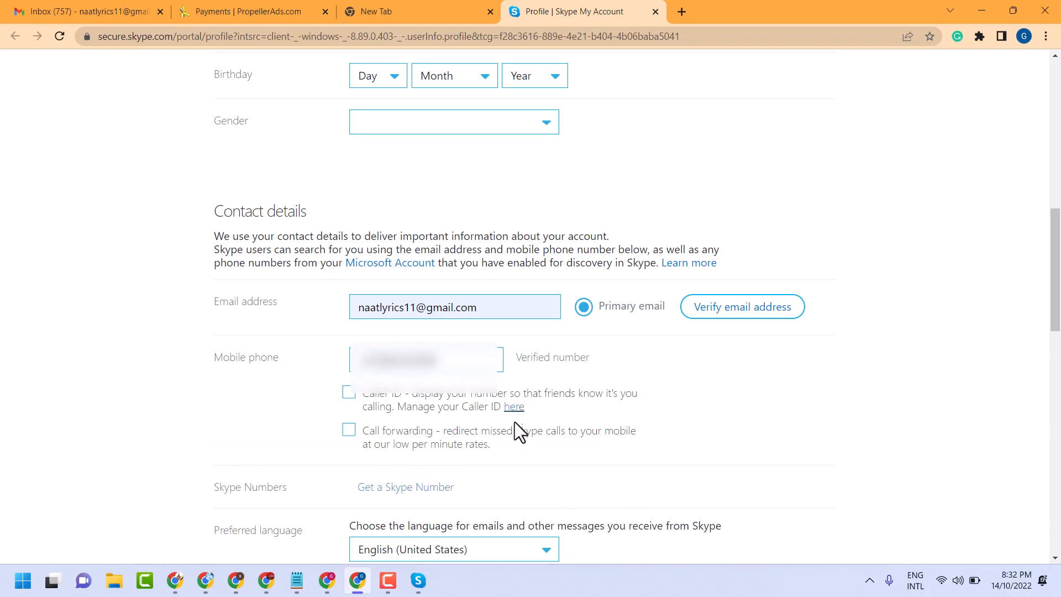
mouse_move(393, 417)
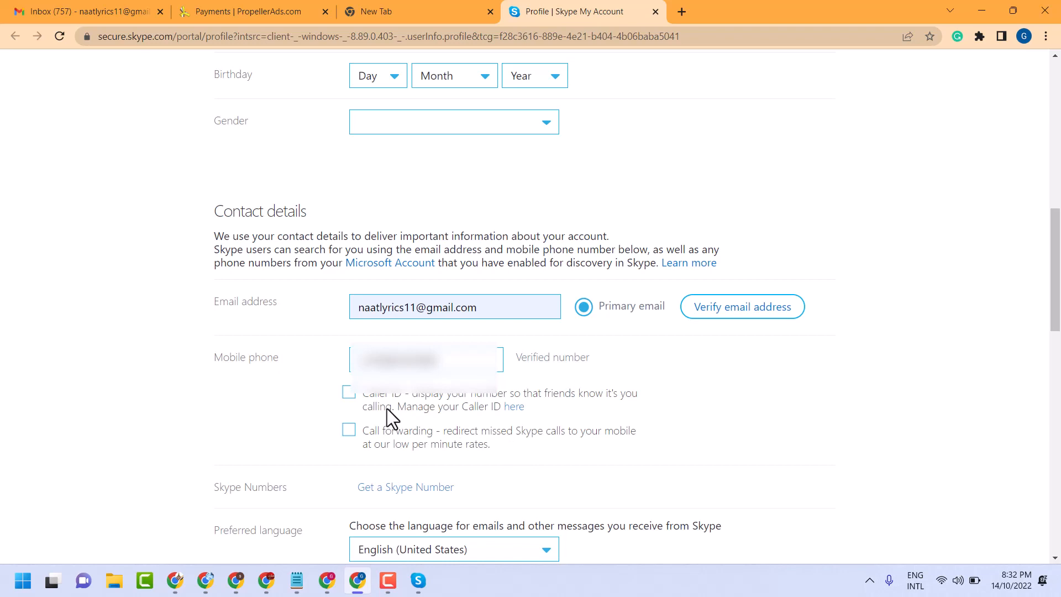
mouse_move(636, 449)
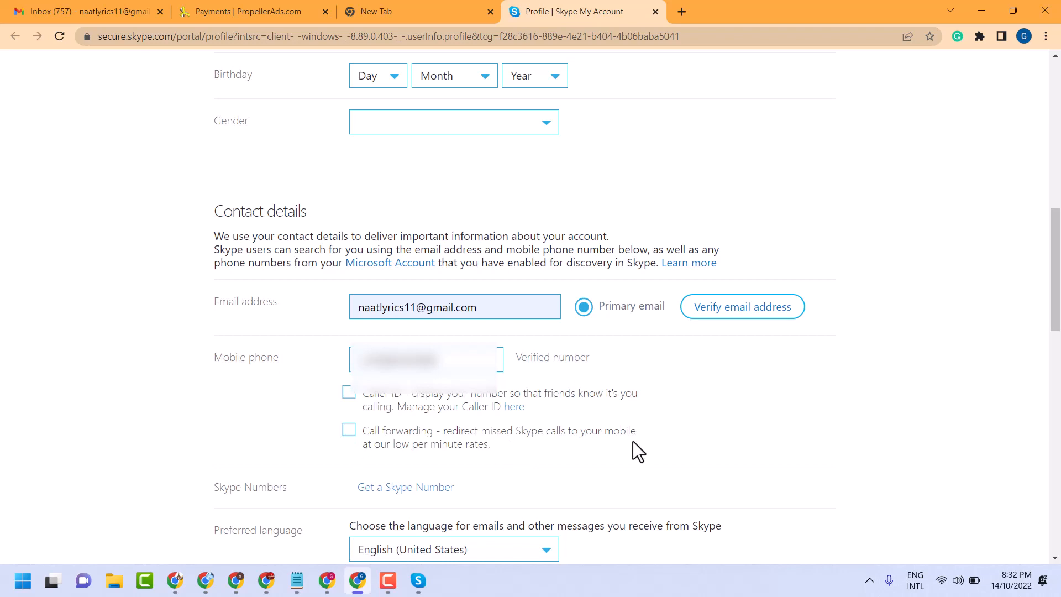